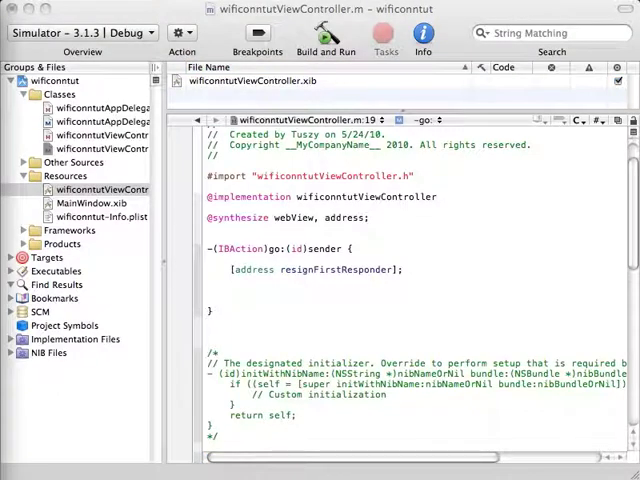
{"action": "left_click", "coordinate": [404, 270]}
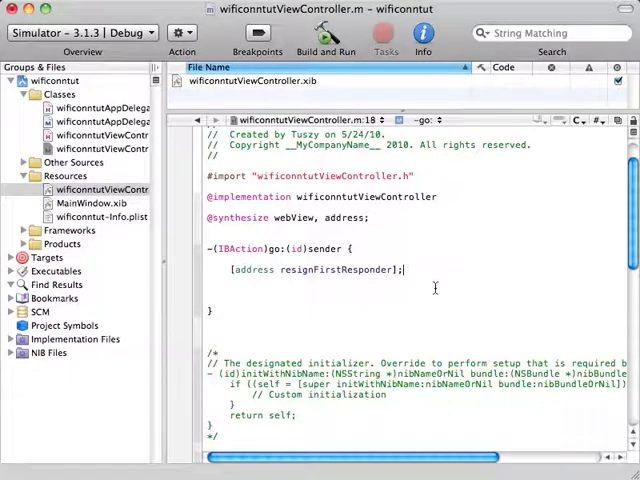
{"action": "type", "text": "NSMutableString *str = [[NSMutableString alloc] initWithString:[address"}
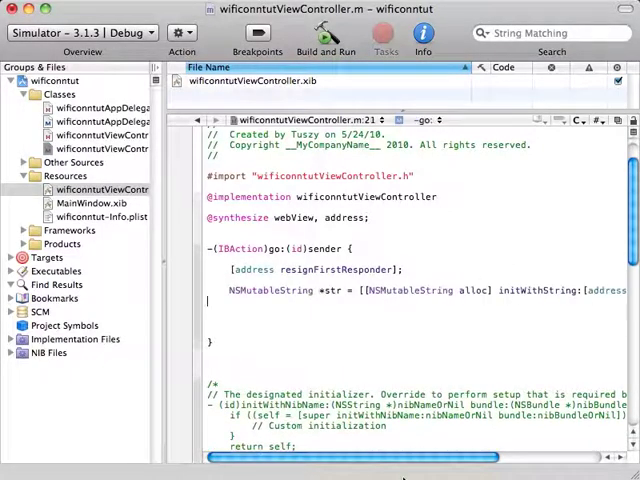
{"action": "scroll", "scroll_direction": "right", "scroll_amount": 3}
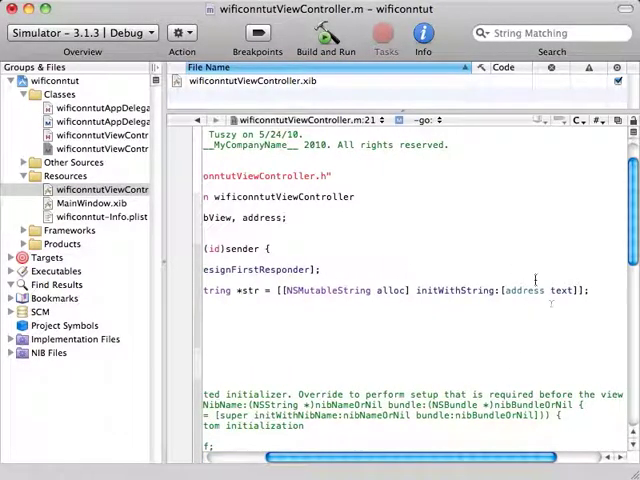
{"action": "mouse_move", "coordinate": [416, 264]}
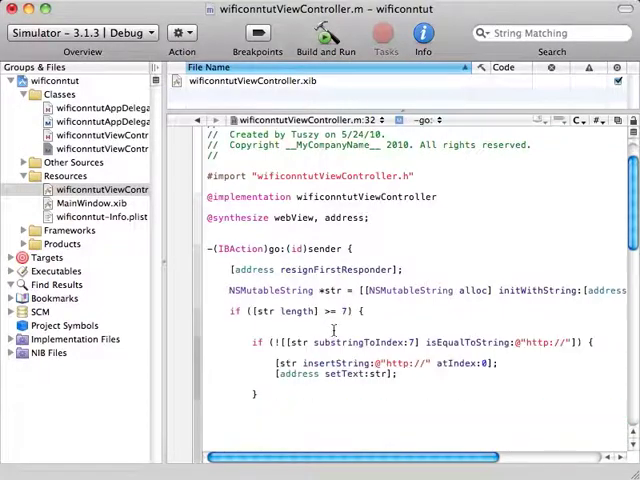
{"action": "mouse_move", "coordinate": [322, 312]}
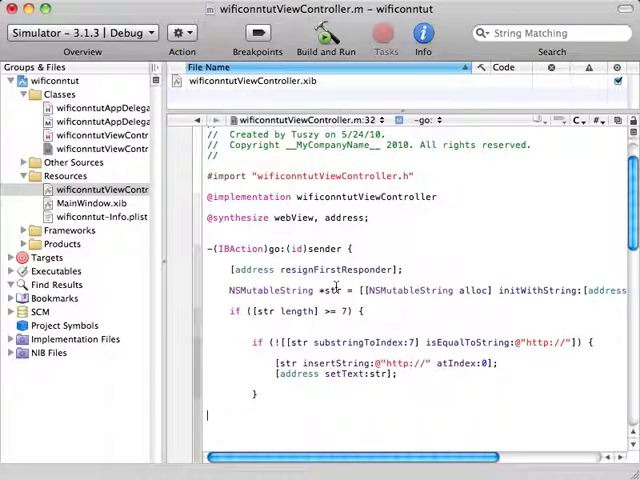
{"action": "mouse_move", "coordinate": [344, 312]}
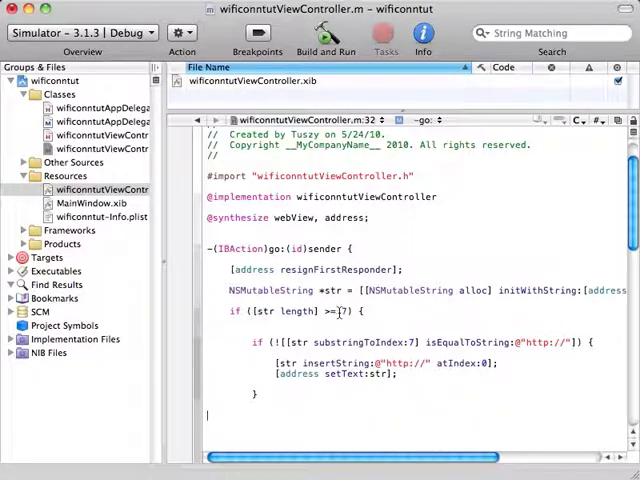
{"action": "scroll", "scroll_direction": "down", "scroll_amount": 3}
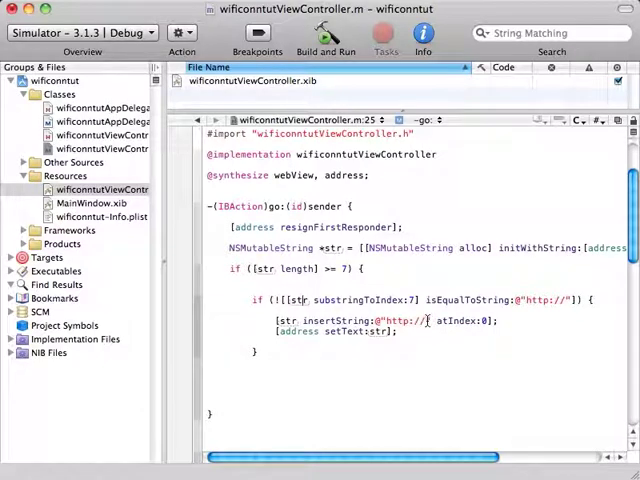
{"action": "mouse_move", "coordinate": [436, 332]}
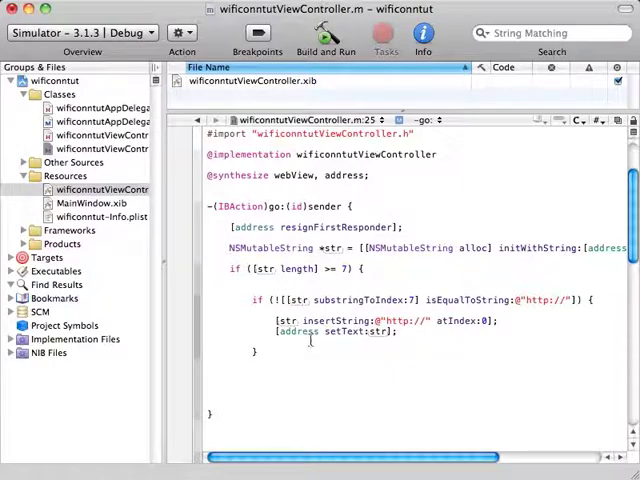
{"action": "mouse_move", "coordinate": [324, 340]}
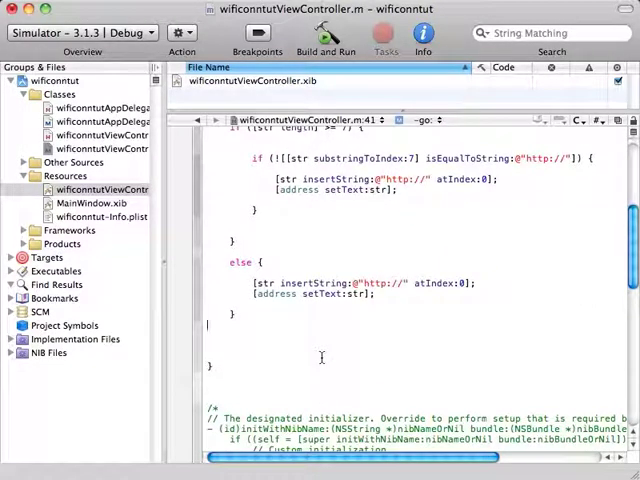
{"action": "mouse_move", "coordinate": [392, 390]}
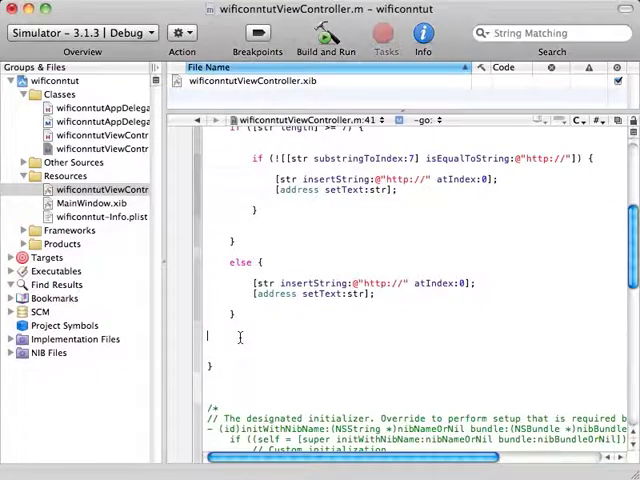
Create an NSURL from the finished string with URLWithString:str
{"action": "type", "text": "NSURL *url = [NSURL URLWithString:str];"}
{"action": "type", "text": "NSURLRequest *request = [NSURLRequest requestWithURL:url];"}
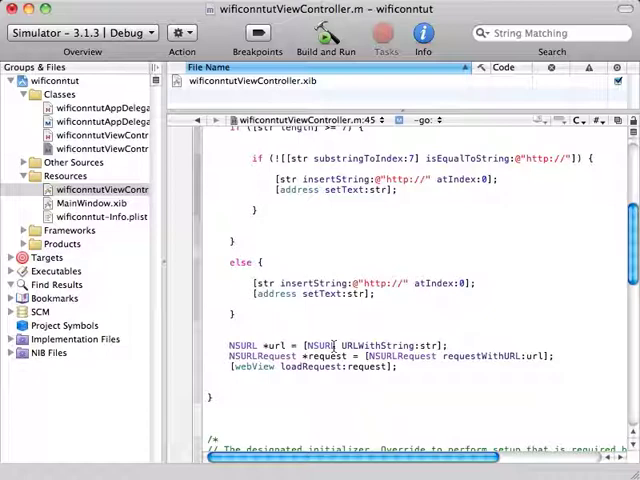
Load the request in the web view and begin releasing str on the following line
{"action": "scroll", "scroll_direction": "down", "scroll_amount": 3}
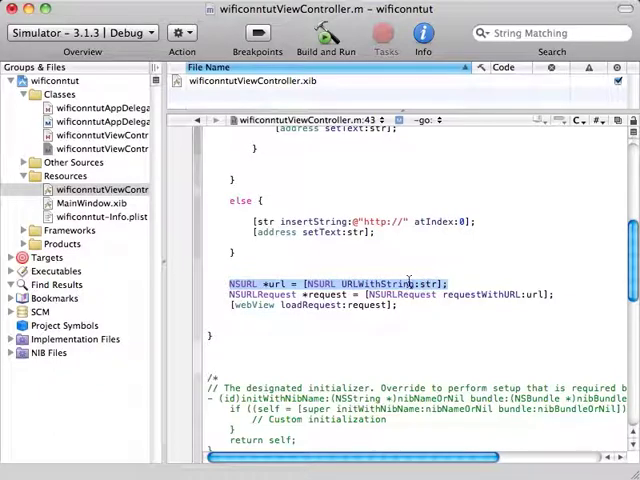
{"action": "left_click", "coordinate": [412, 284]}
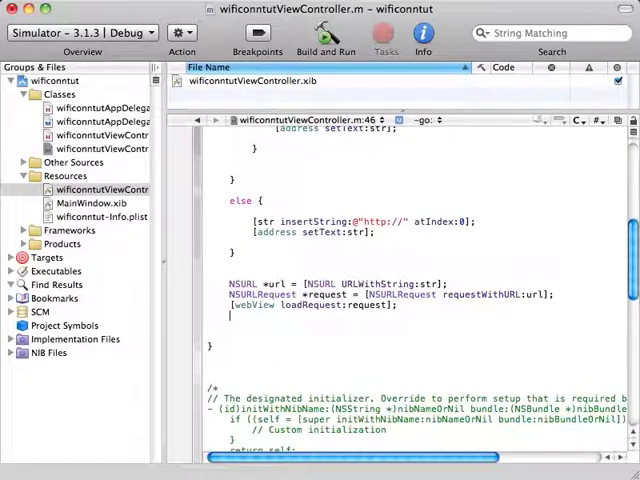
{"action": "type", "text": "str"}
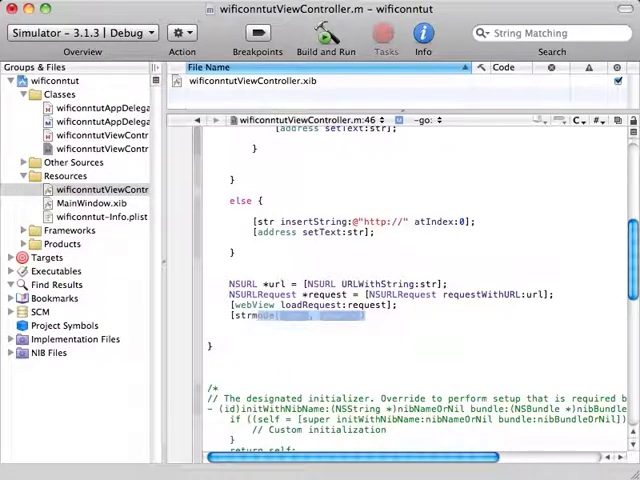
{"action": "key", "text": "Delete"}
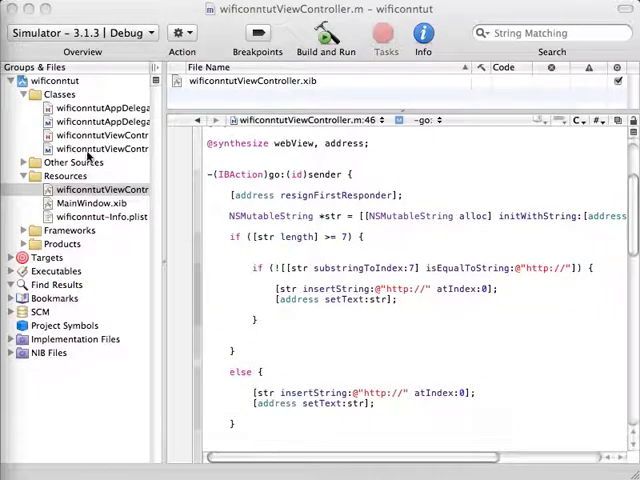
Adopt UIWebViewDelegate in wificonntutViewController.h after UIViewController
{"action": "left_click", "coordinate": [100, 134]}
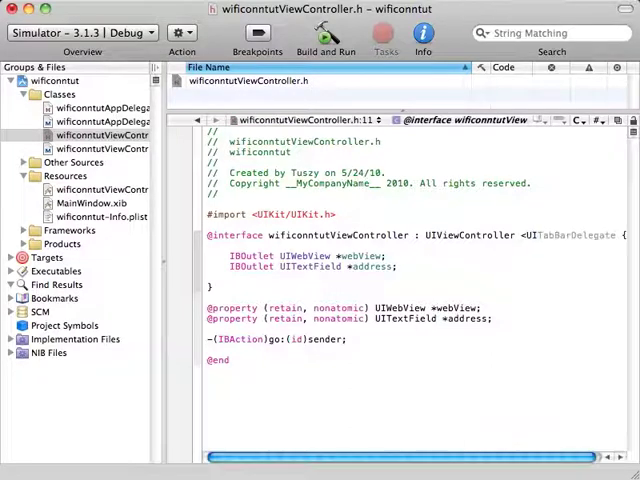
{"action": "type", "text": "UIWebViewDelegate"}
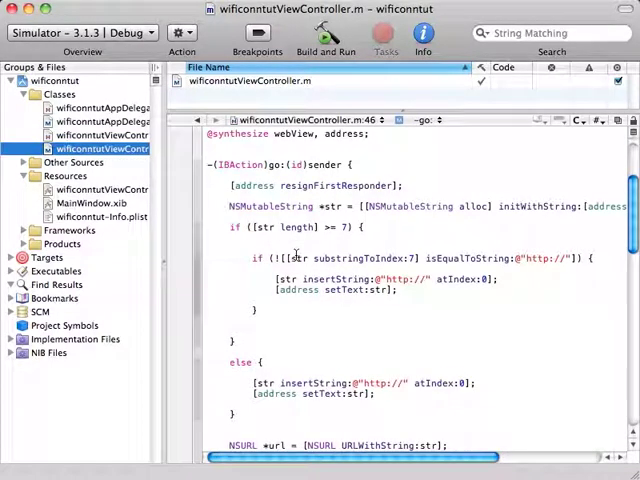
{"action": "scroll", "scroll_direction": "down", "scroll_amount": 3}
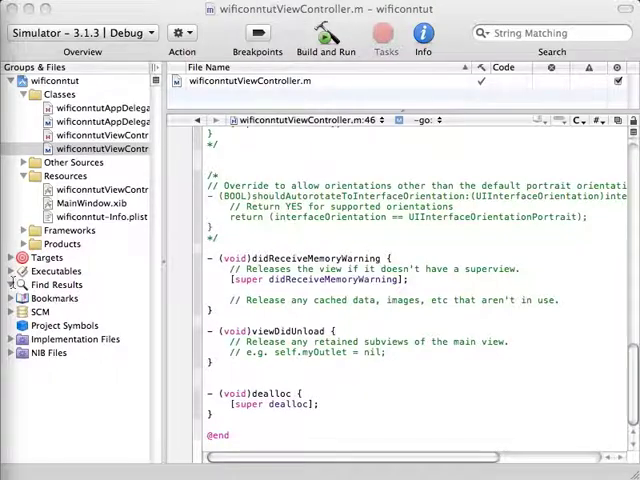
{"action": "mouse_move", "coordinate": [260, 440]}
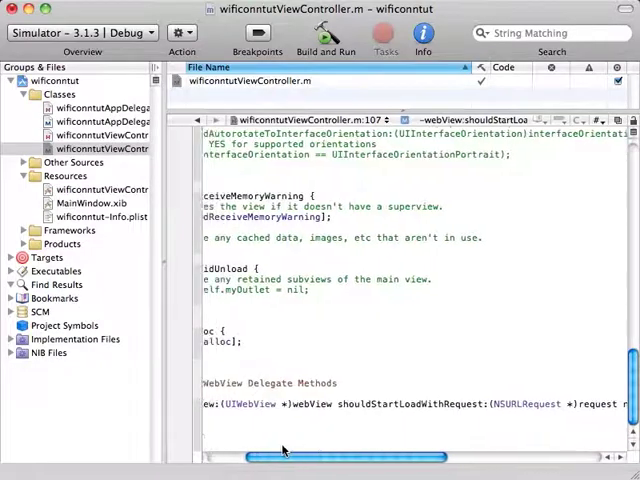
Add the #pragma mark WebView Delegate Methods section with webView:shouldStartLoadWithRequest:navigationType:
{"action": "scroll", "scroll_direction": "left", "scroll_amount": 3}
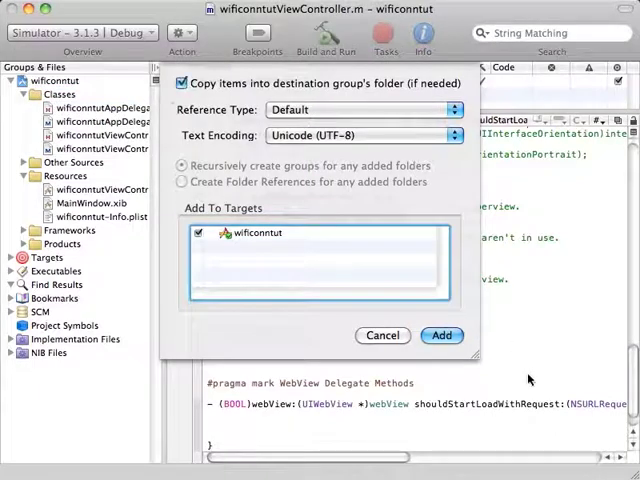
Add Reachability.h and Reachability.m to Classes and expand the Frameworks group
{"action": "left_click", "coordinate": [440, 336]}
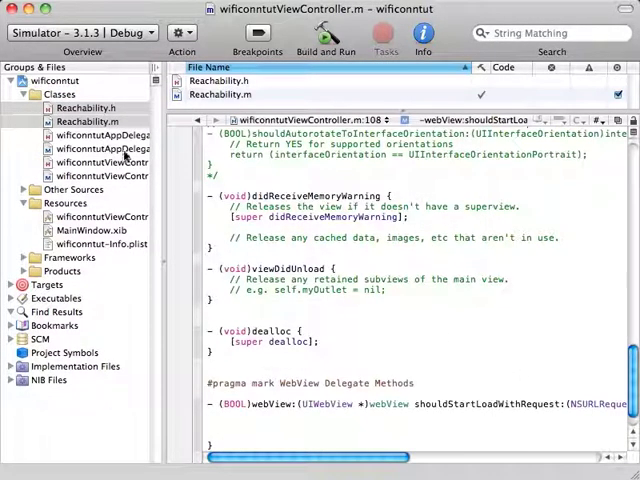
{"action": "left_click", "coordinate": [84, 120]}
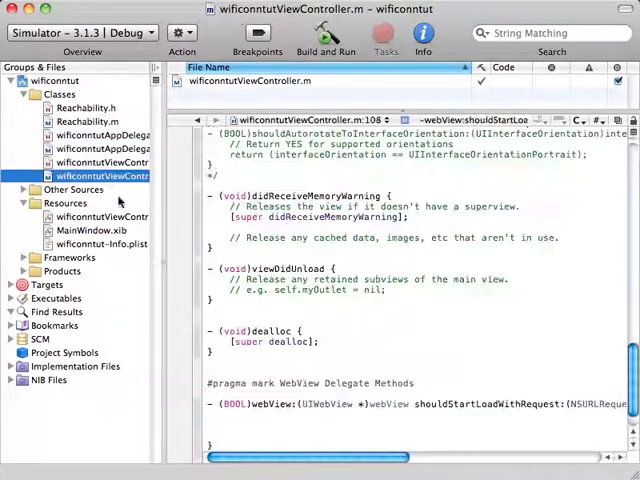
{"action": "left_click", "coordinate": [24, 256]}
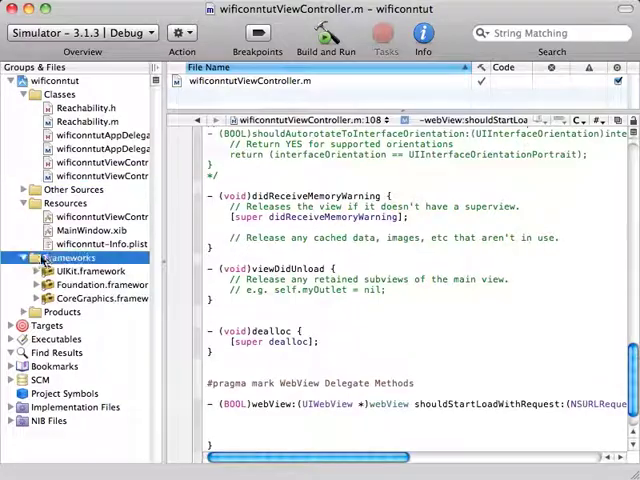